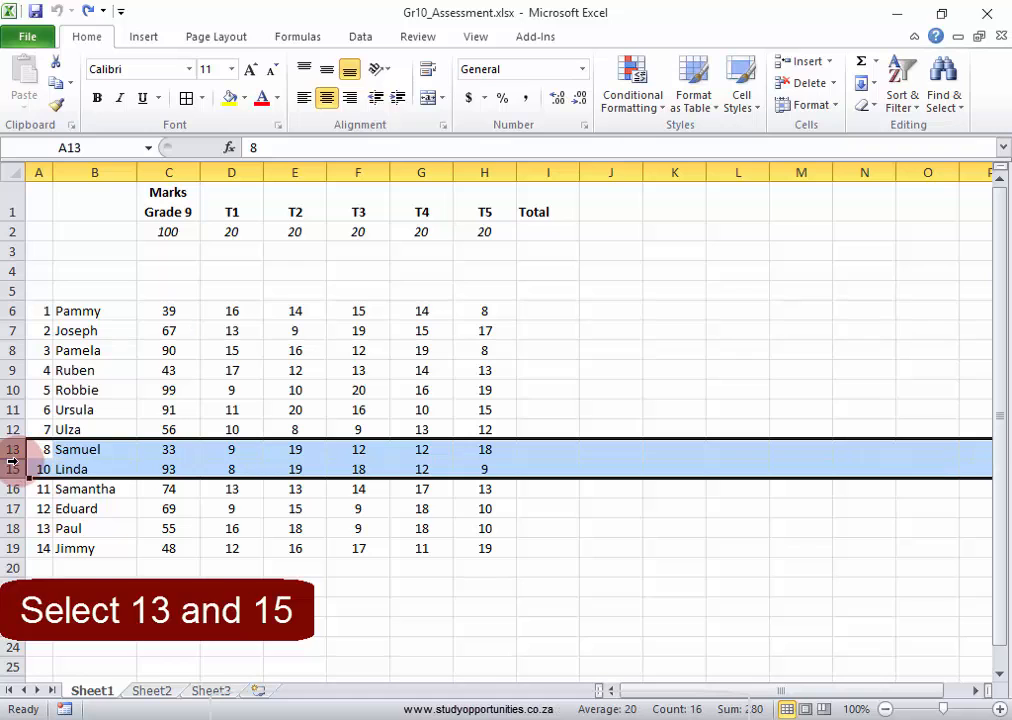
Unhide row 14 to reveal Ben's marks between Samuel and Linda
right_click(13, 458)
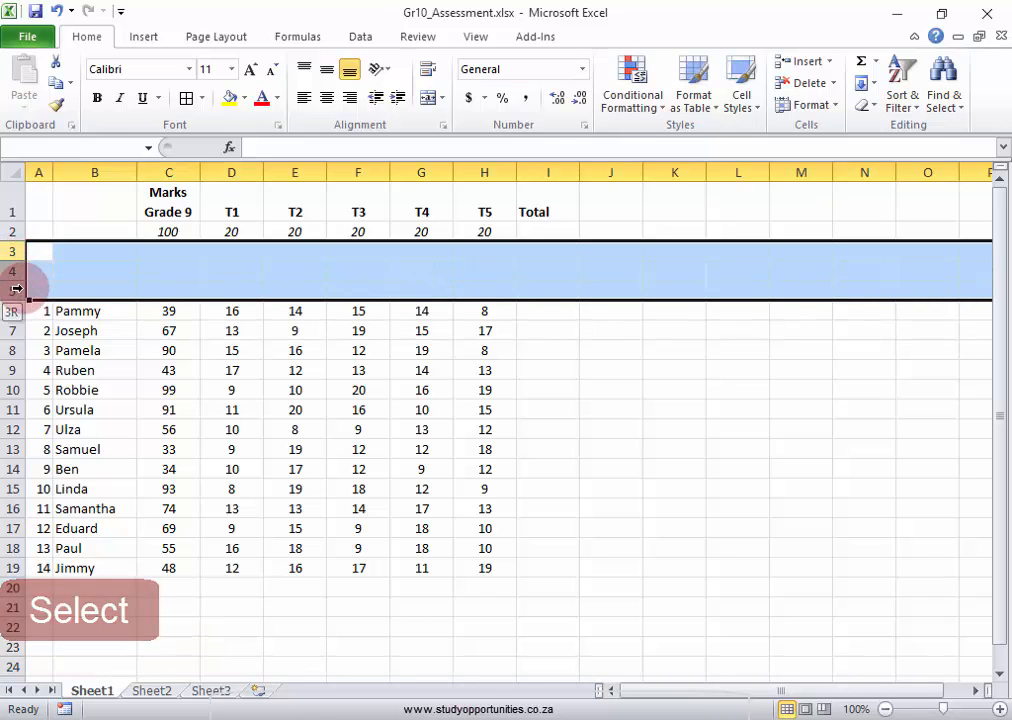
Delete the three empty rows 3 to 5 above the first learner
right_click(55, 285)
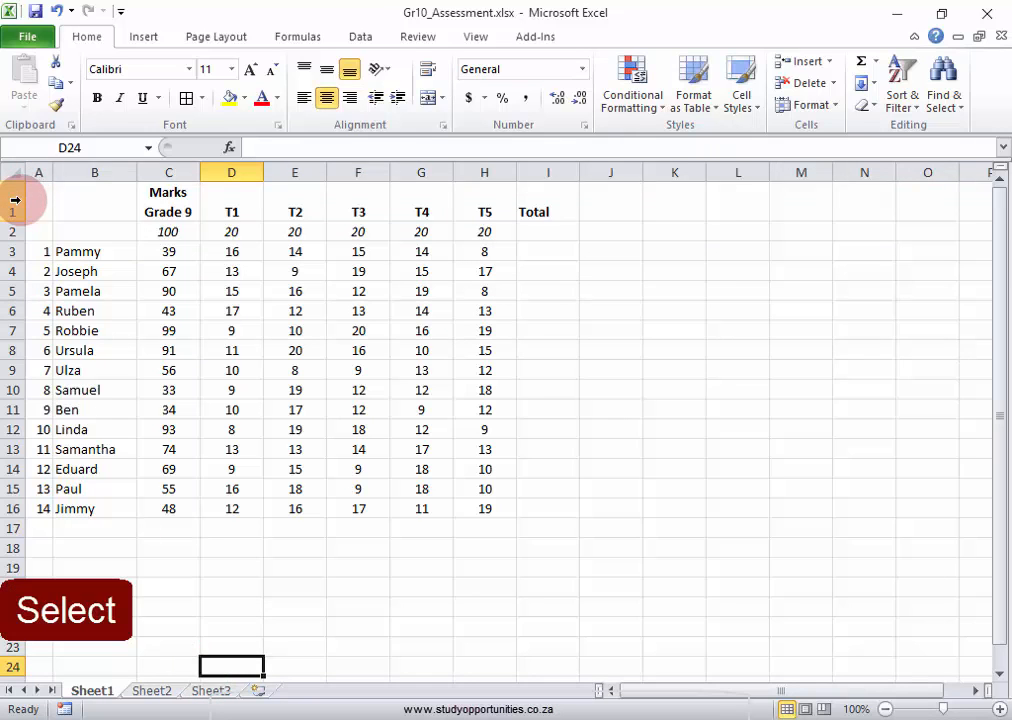
Insert a new empty row 1 above the Marks/Grade 9 headings
click(13, 192)
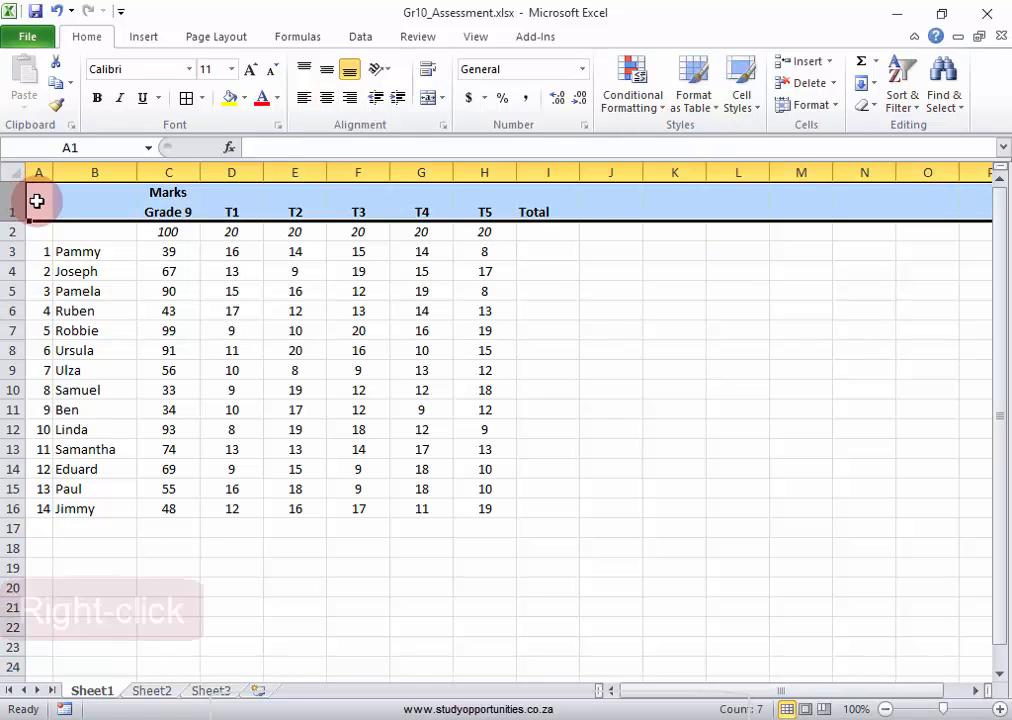
right_click(38, 201)
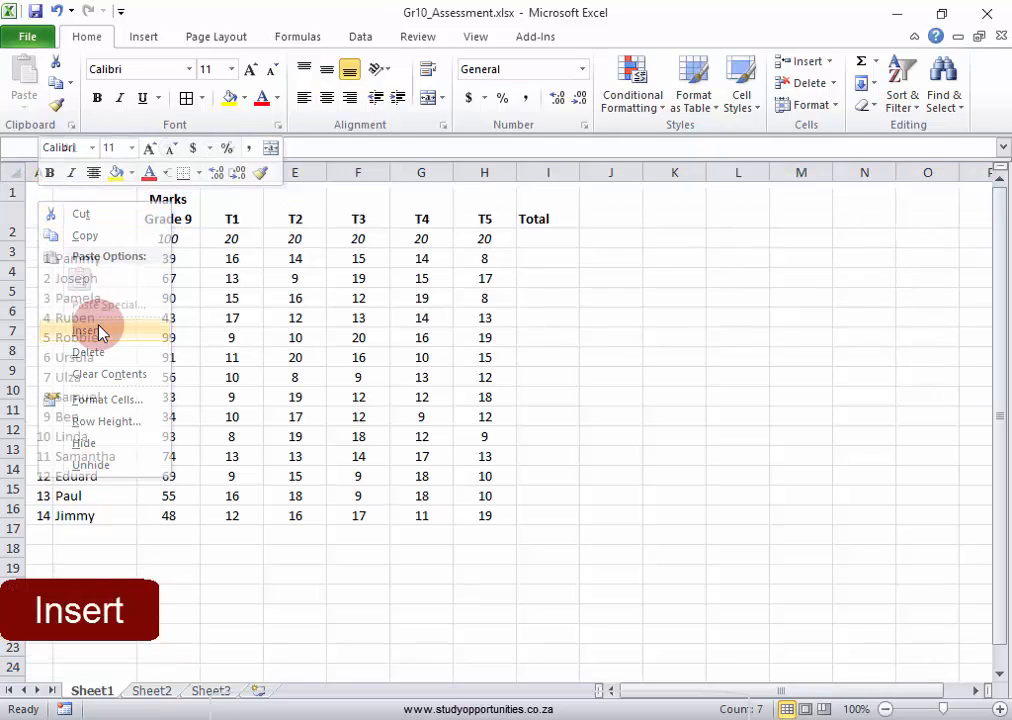
click(88, 330)
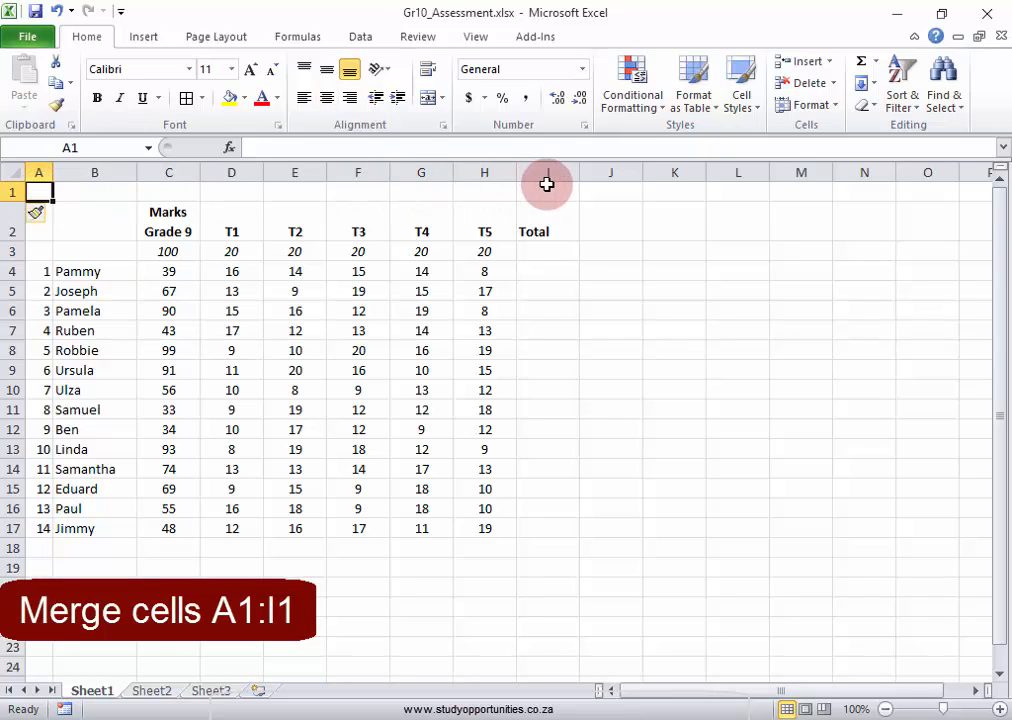
Merge and centre cells A1:I1 across the top of the table
click(547, 191)
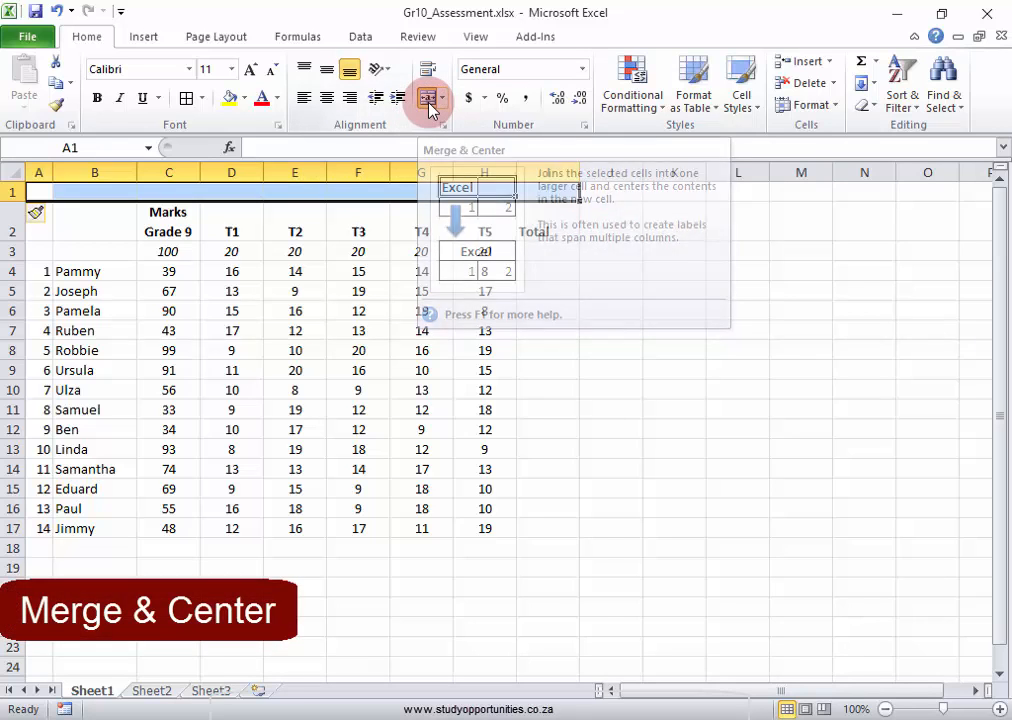
click(428, 98)
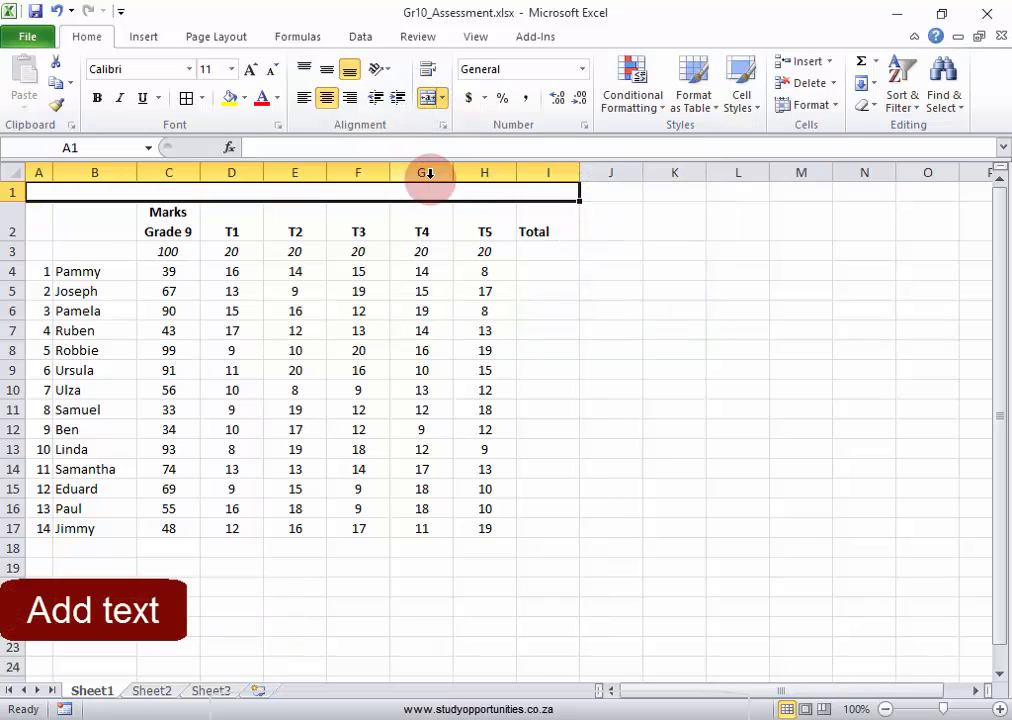
Enter the title 'Grade 10 Assessment' in A1 and set it to 14 pt
text(Grade 10)
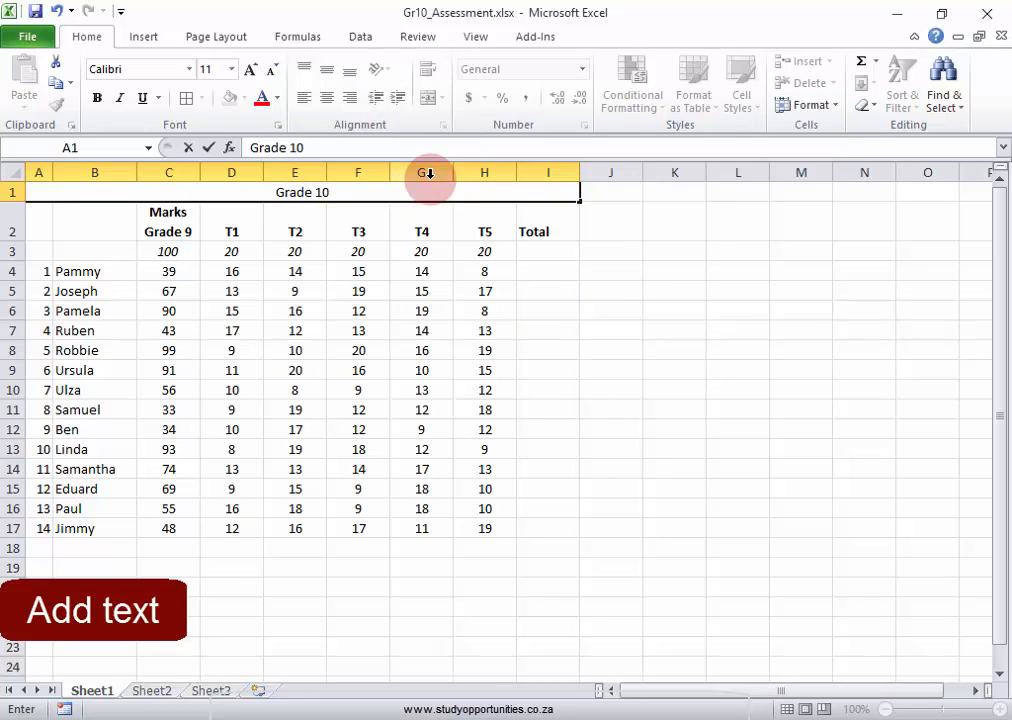
text(Ass)
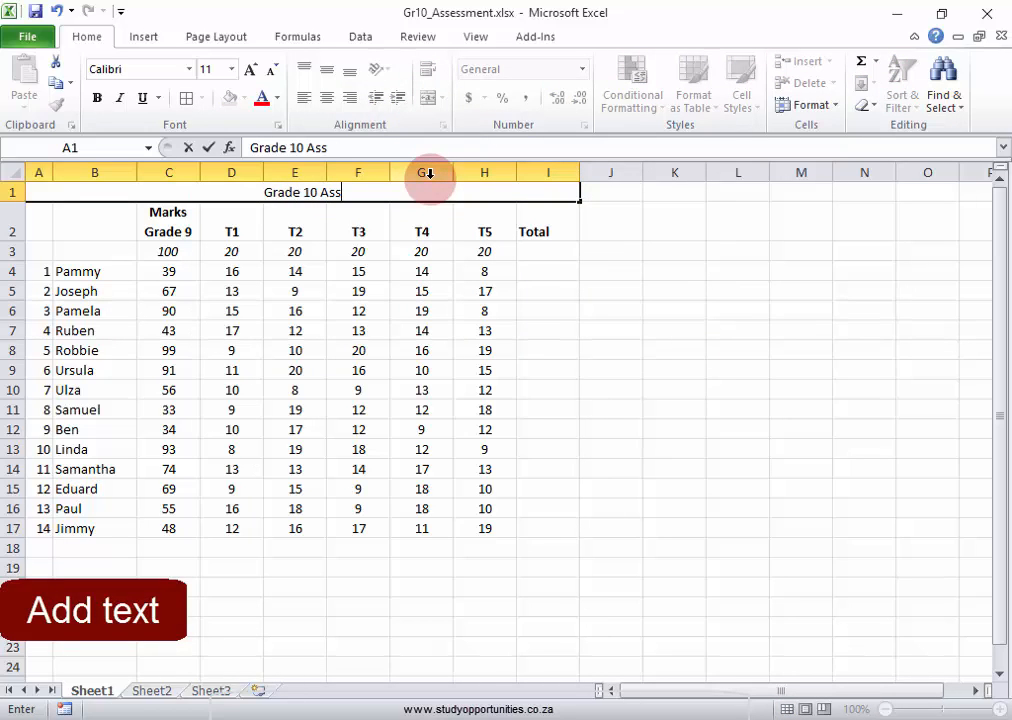
text(essment)
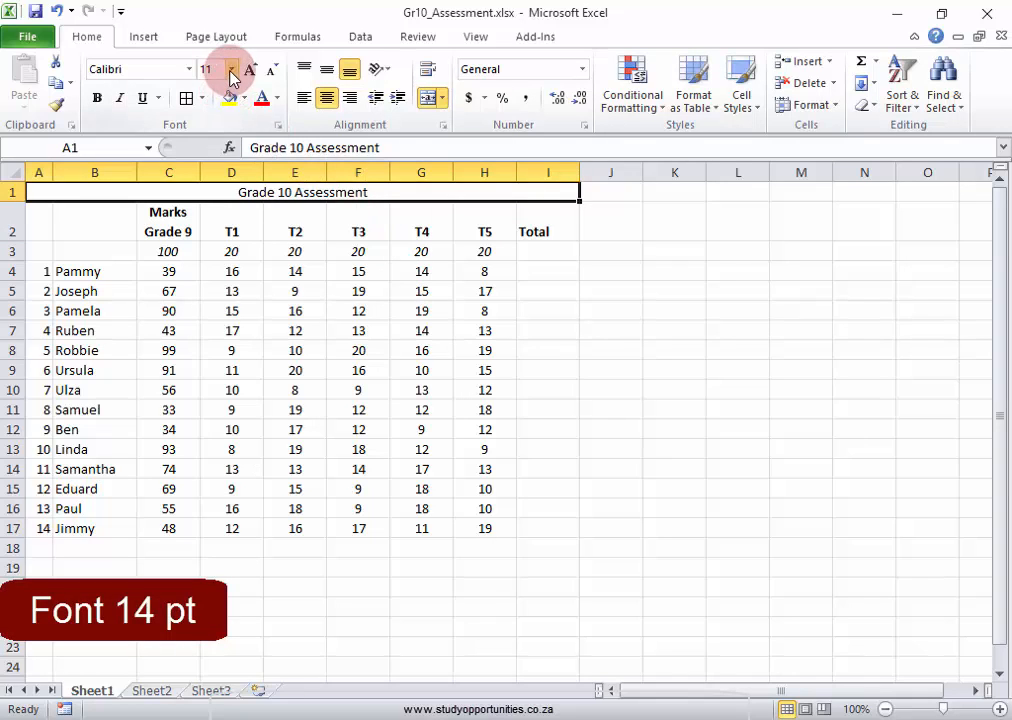
click(230, 69)
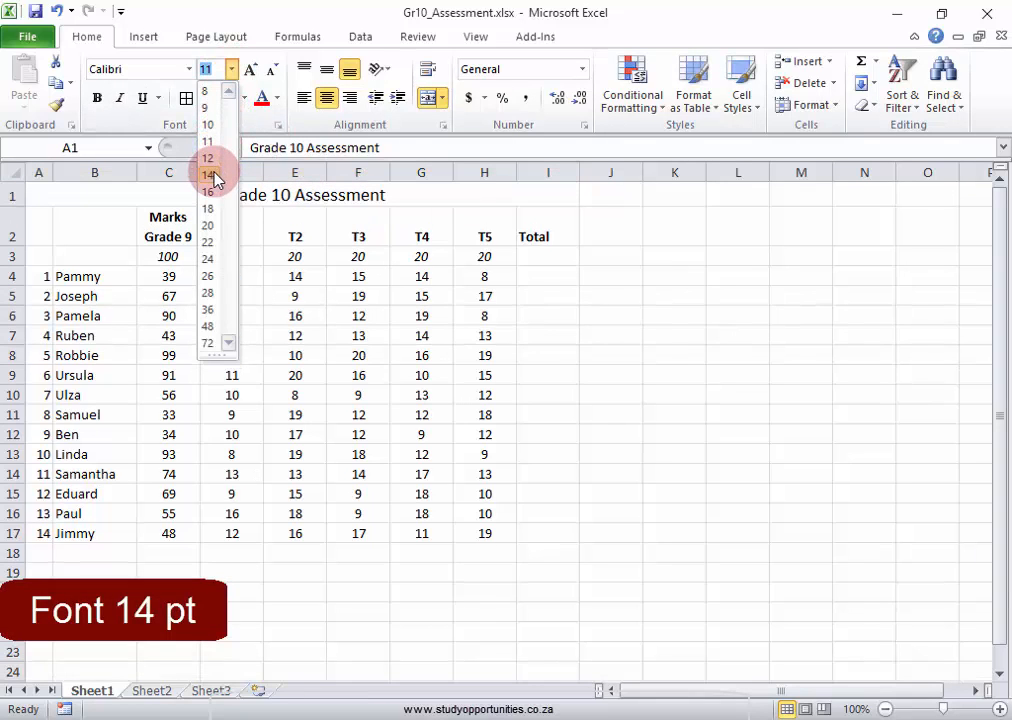
click(208, 175)
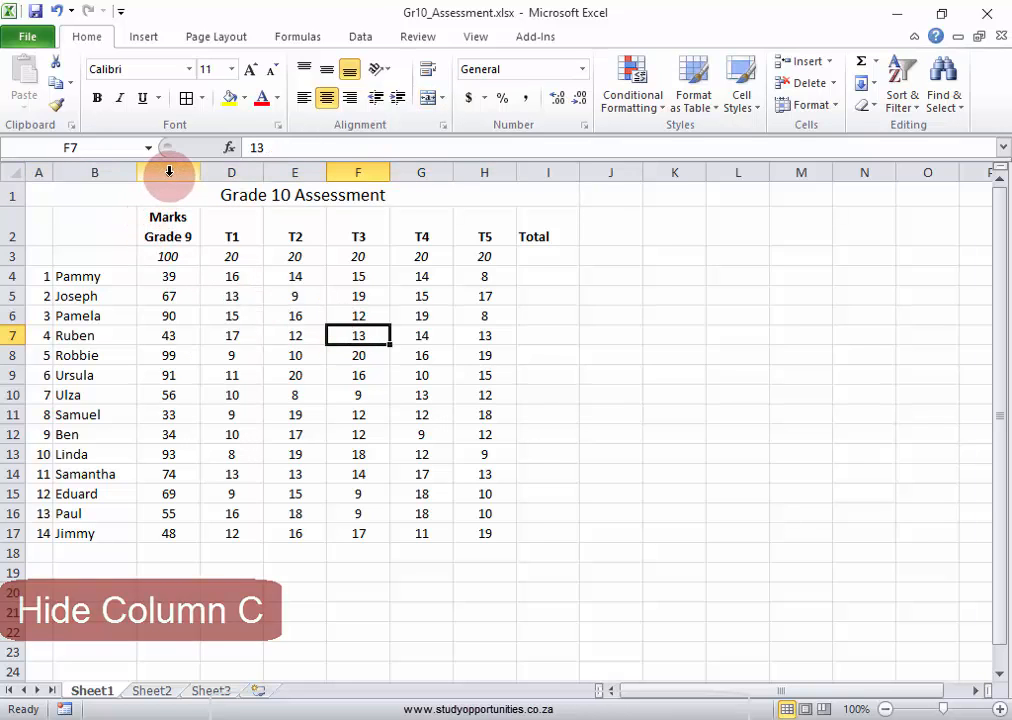
Hide column C containing the Grade 9 marks
click(168, 172)
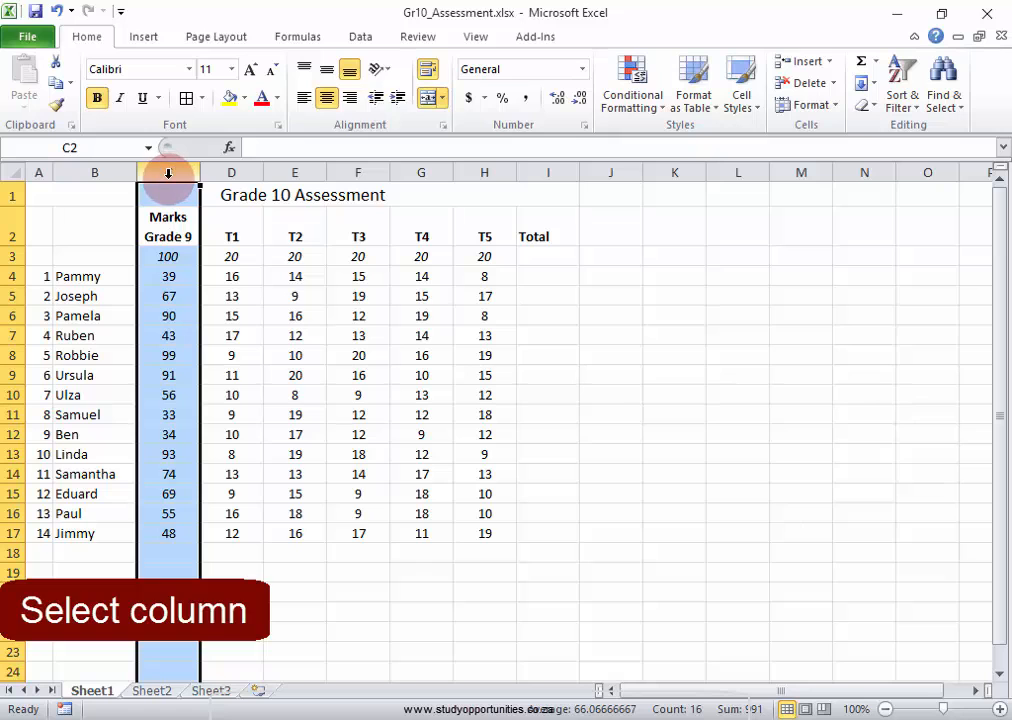
right_click(168, 172)
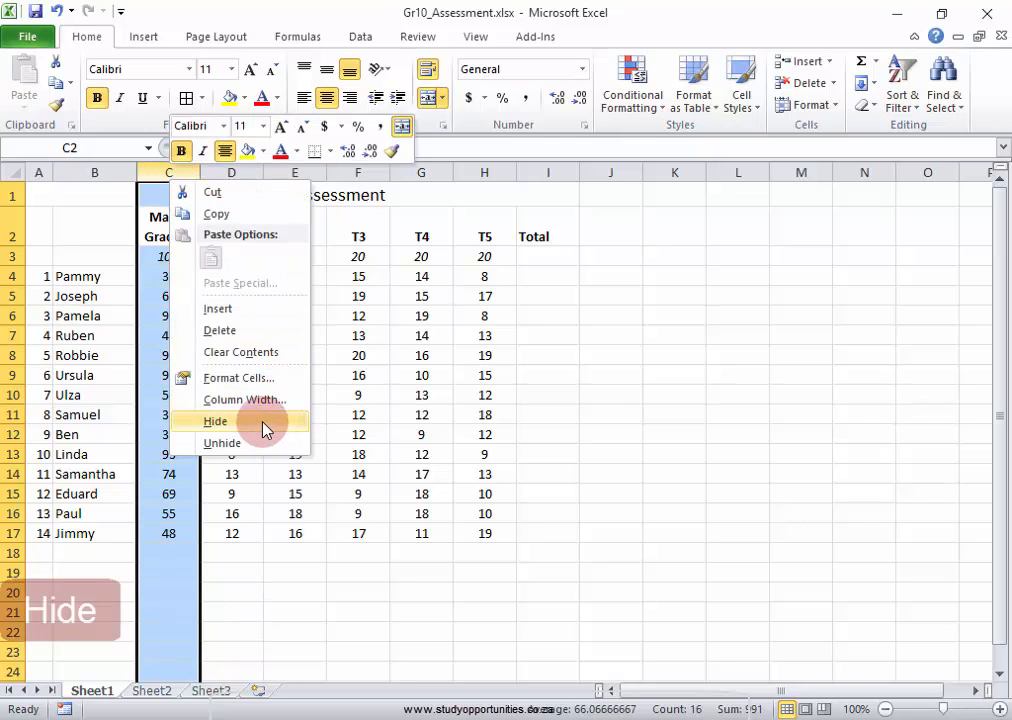
click(215, 421)
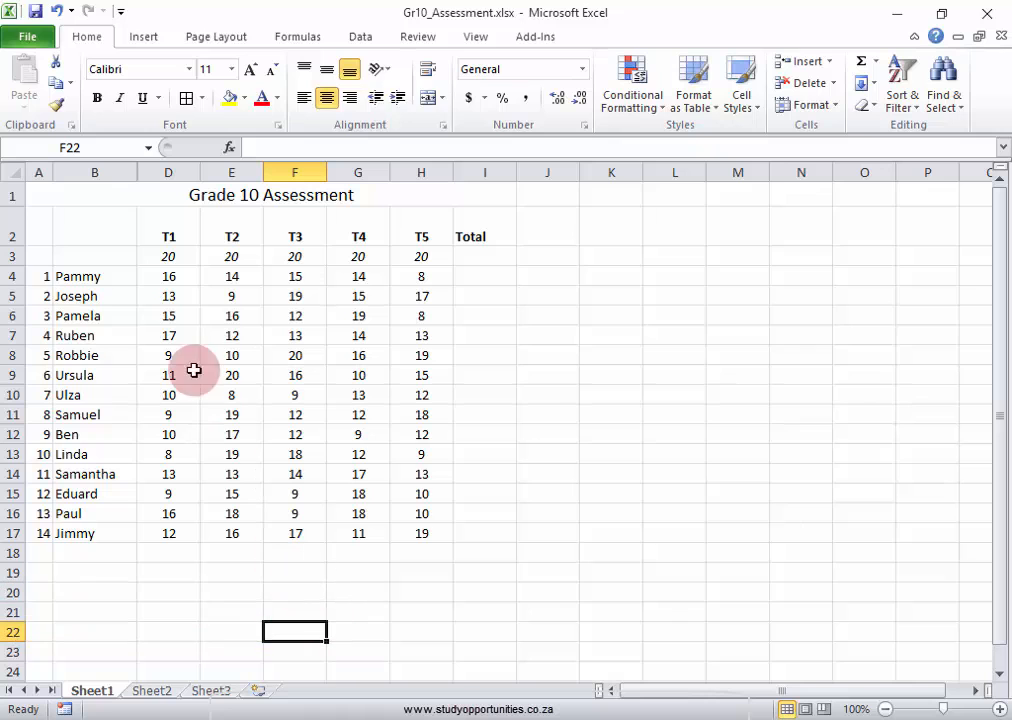
Apply All Borders to the table range A1:I17
click(471, 194)
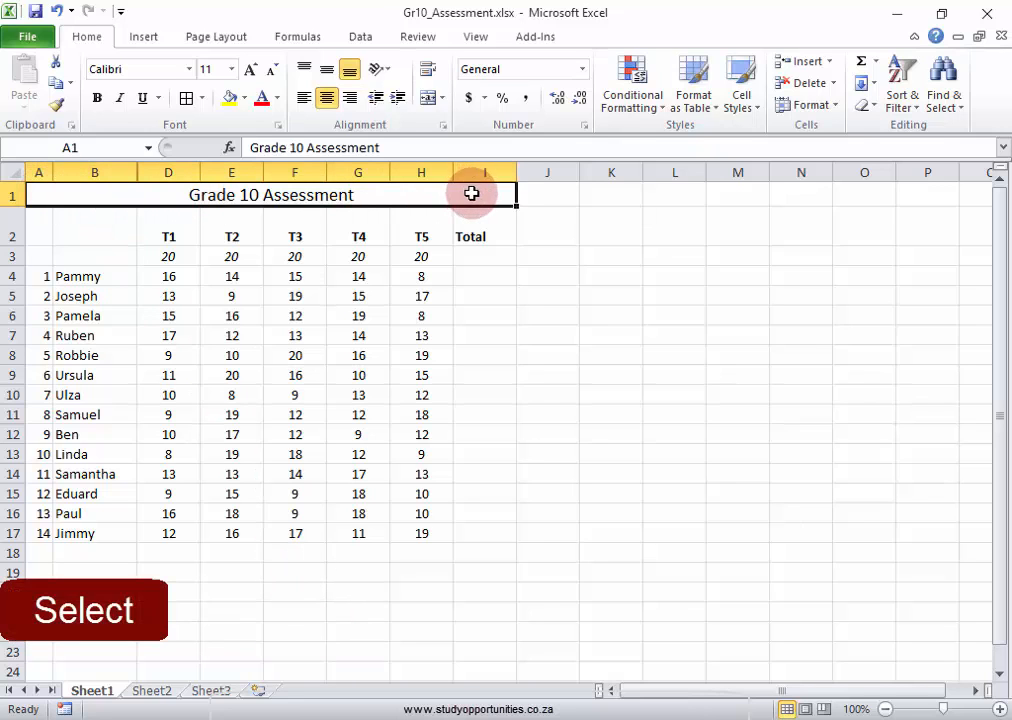
drag(471, 194, 481, 498)
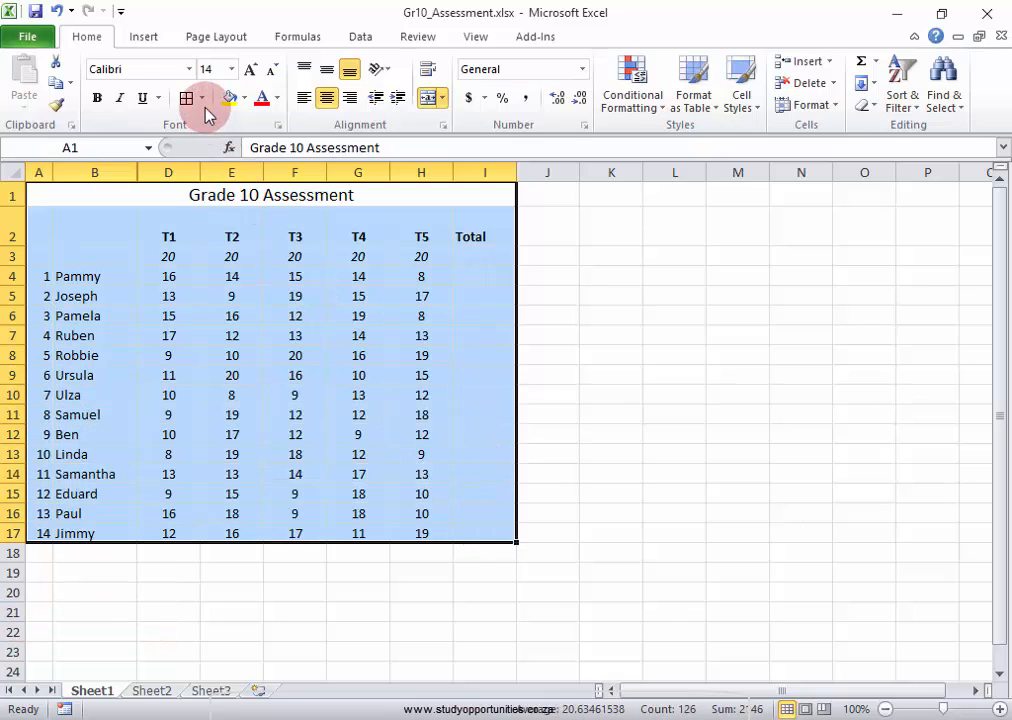
mouse_move(186, 98)
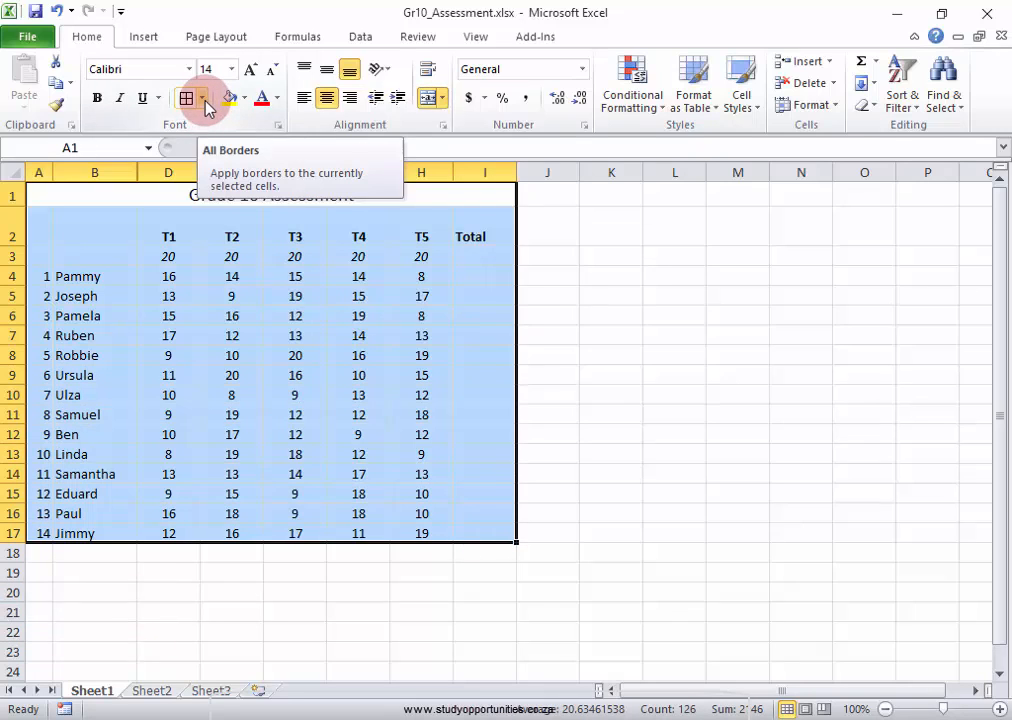
click(203, 98)
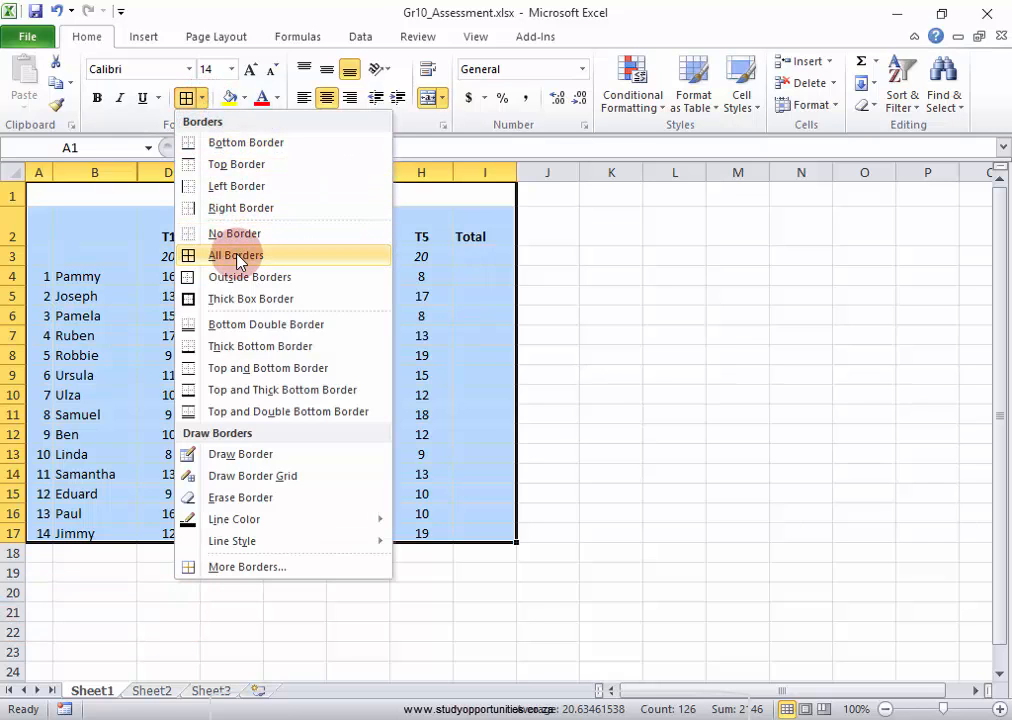
click(235, 255)
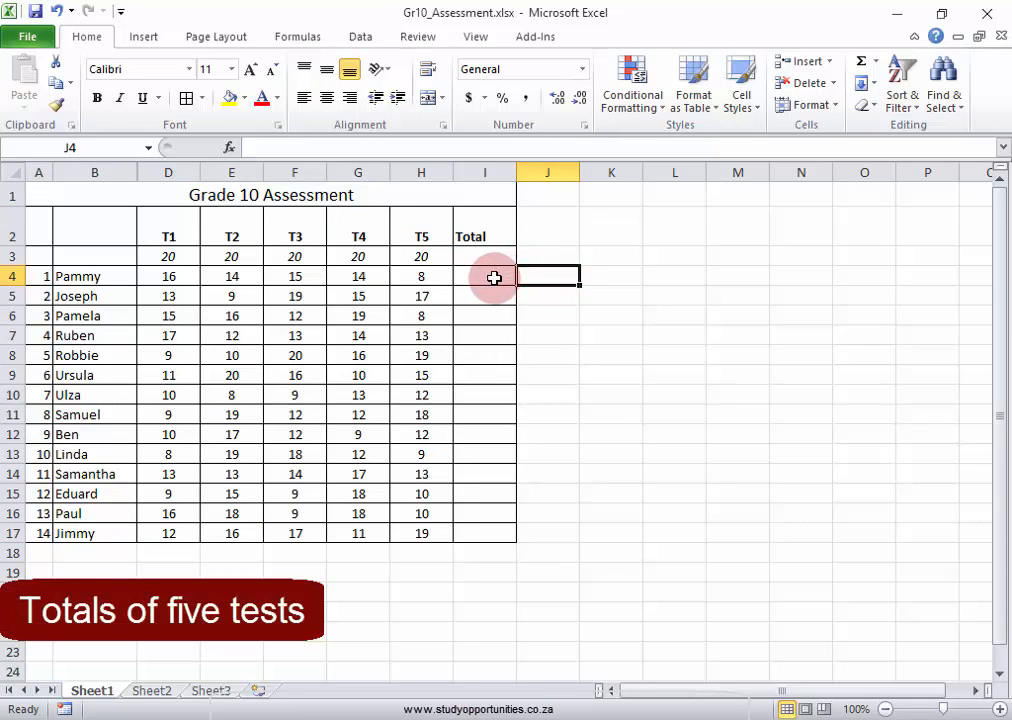
Enter =SUM(D4:H4) in I4 to total Pammy's five tests as 67
click(485, 276)
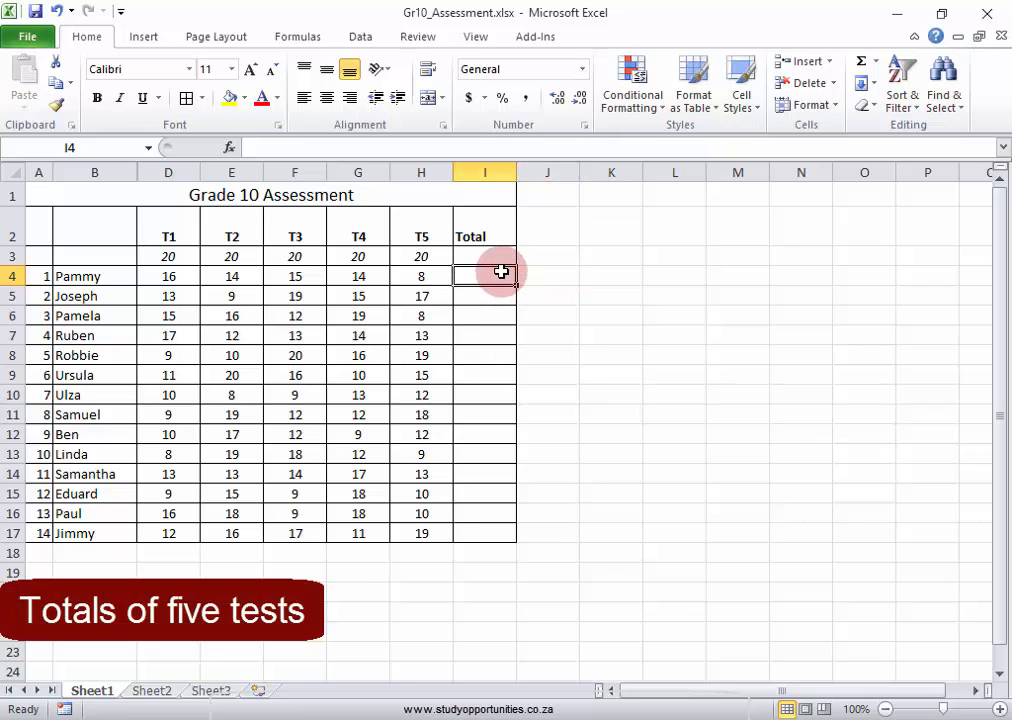
text(=sum()
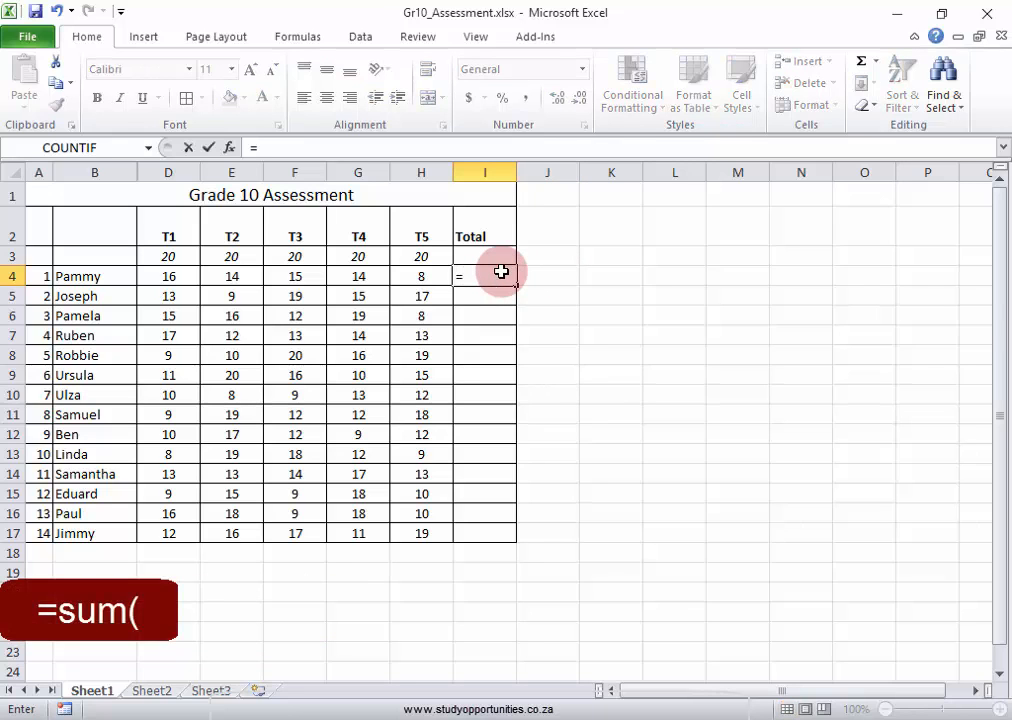
text(sum()
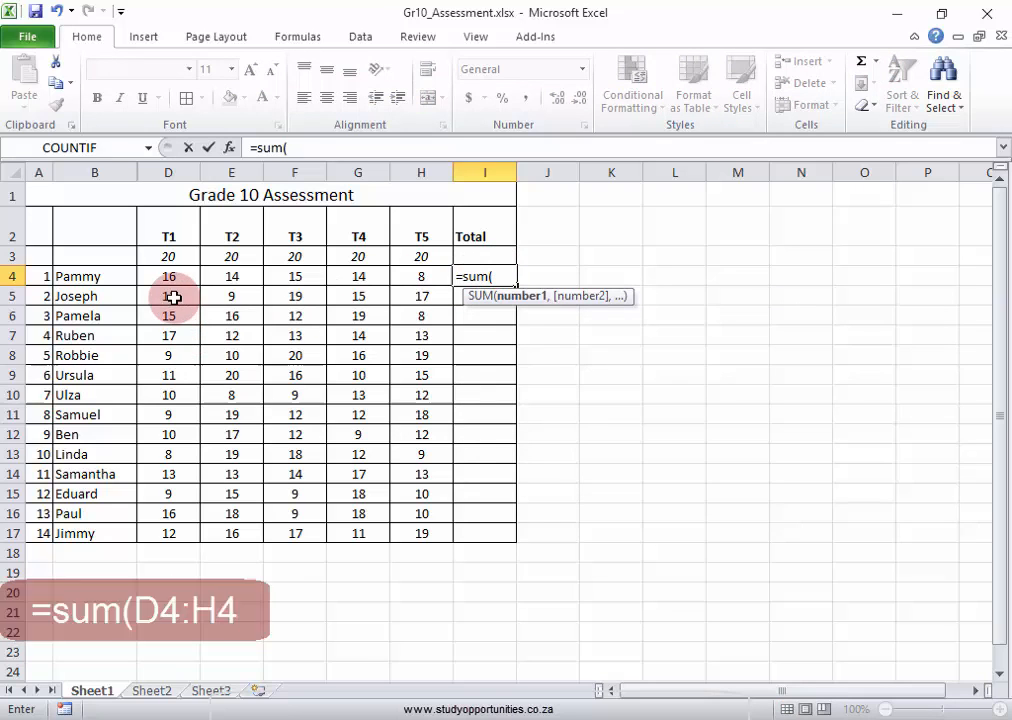
click(168, 276)
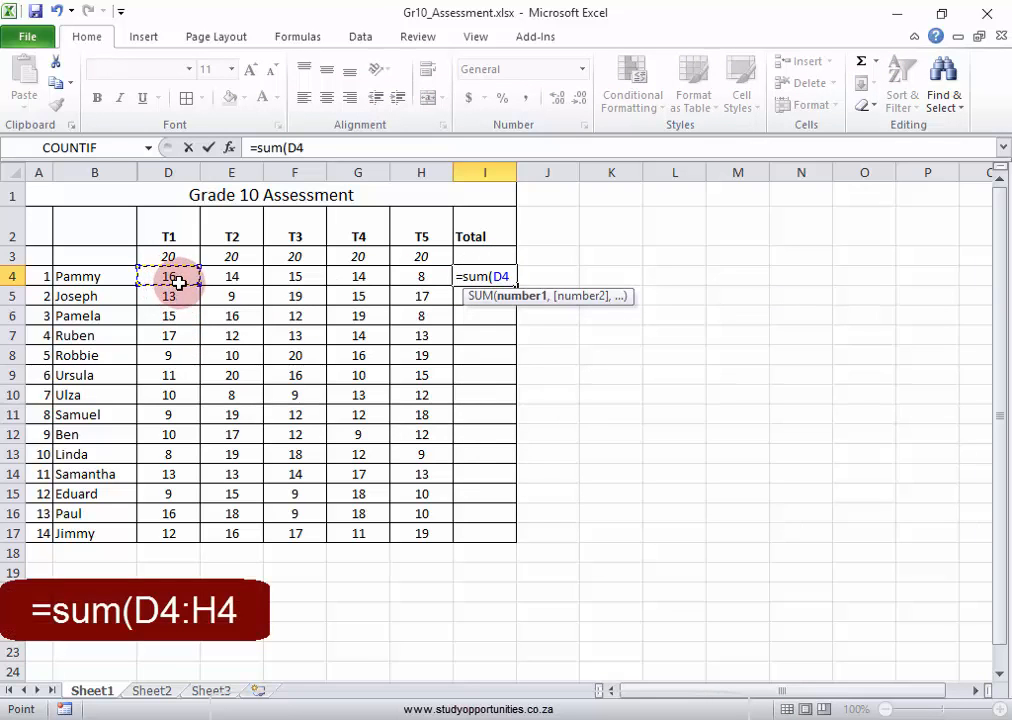
drag(168, 276, 358, 276)
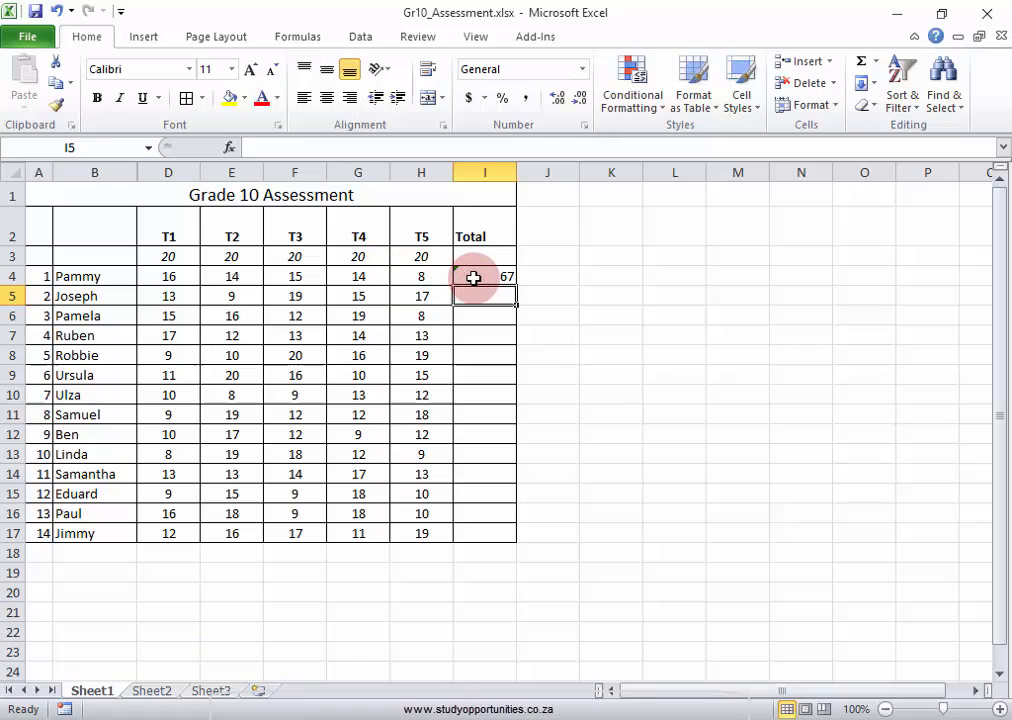
Autofill the I4 total formula down to I17, ending with Jimmy's 75
click(485, 276)
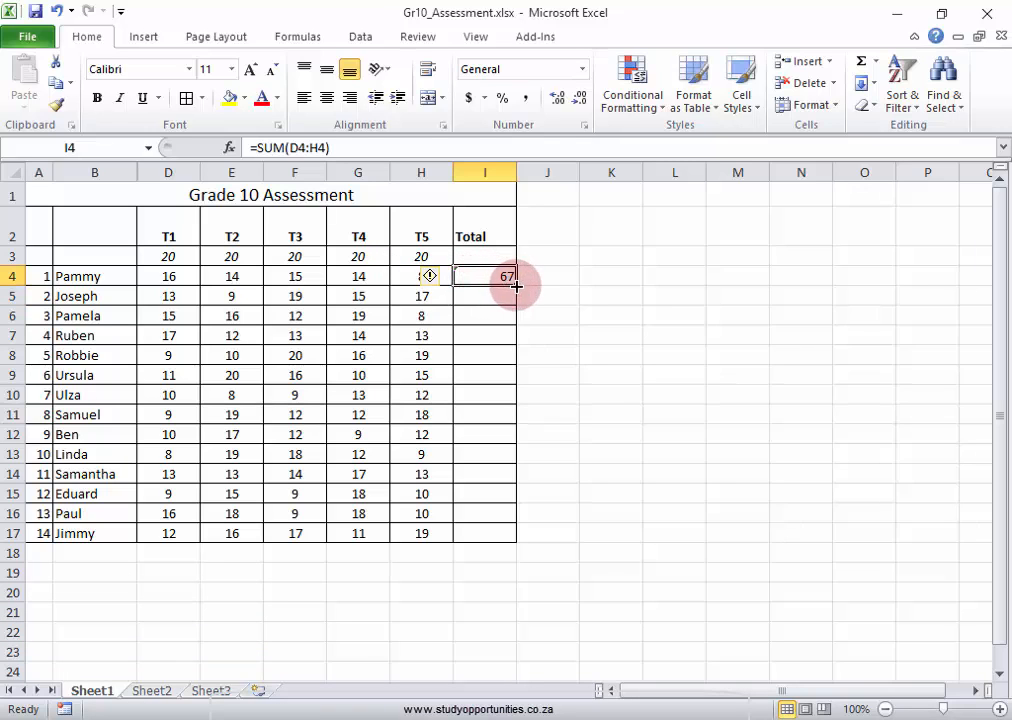
drag(516, 287, 516, 325)
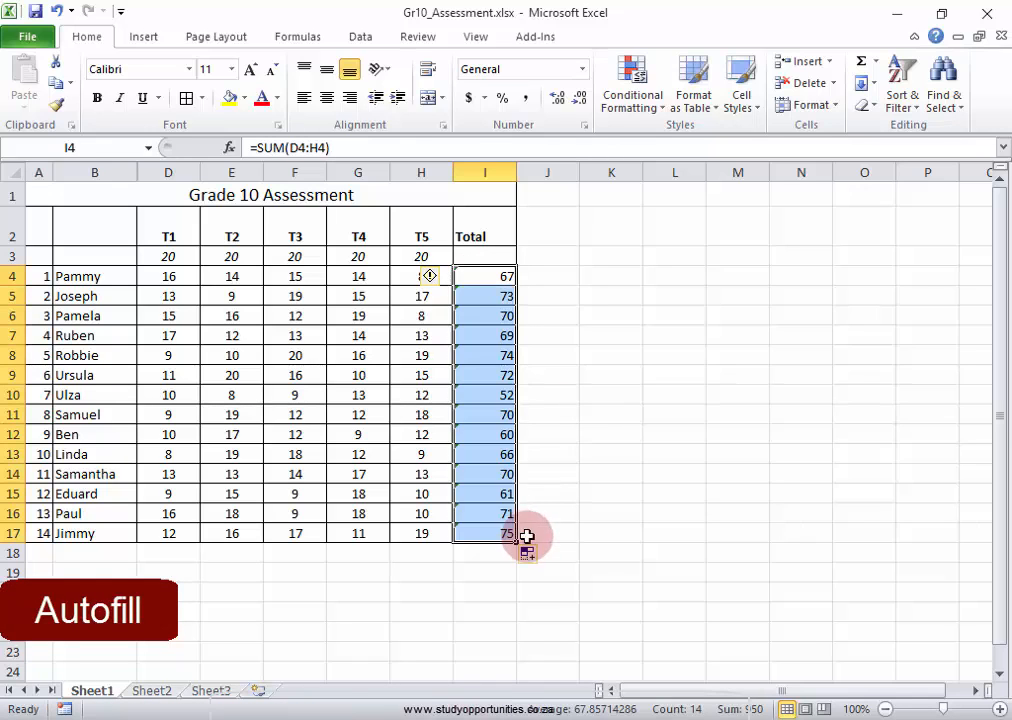
click(485, 591)
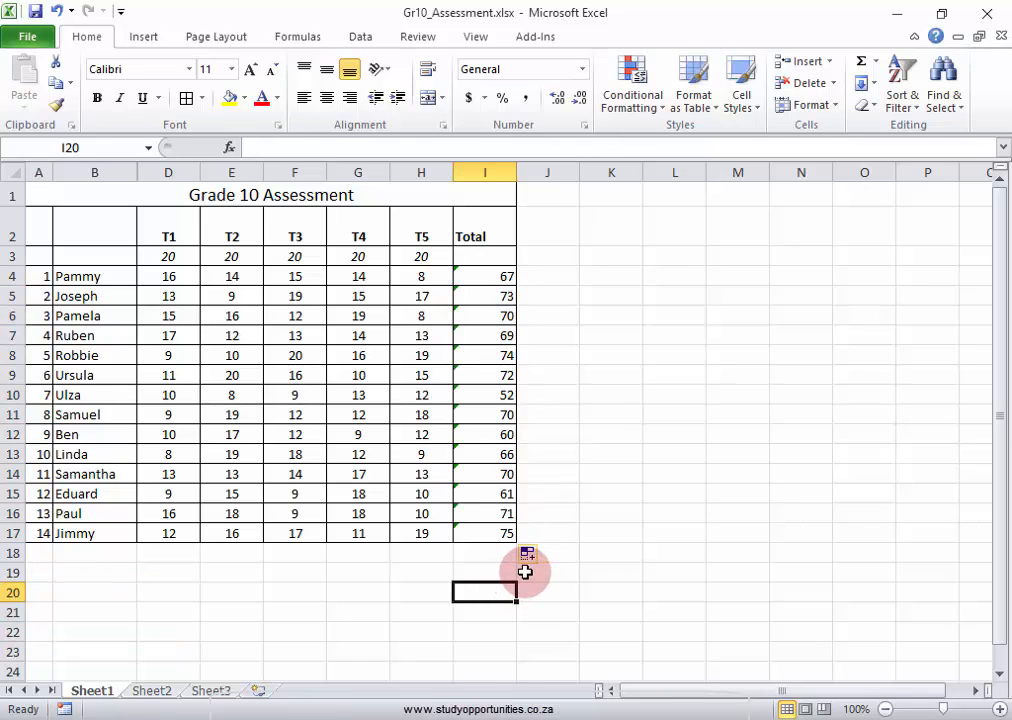